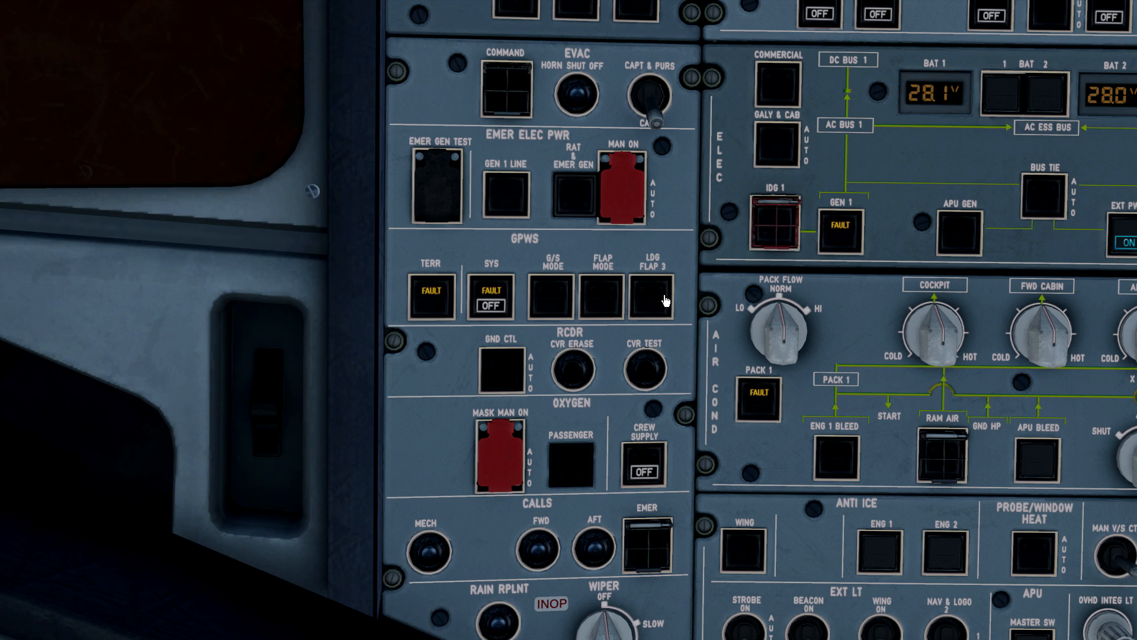
pyautogui.moveTo(598, 305)
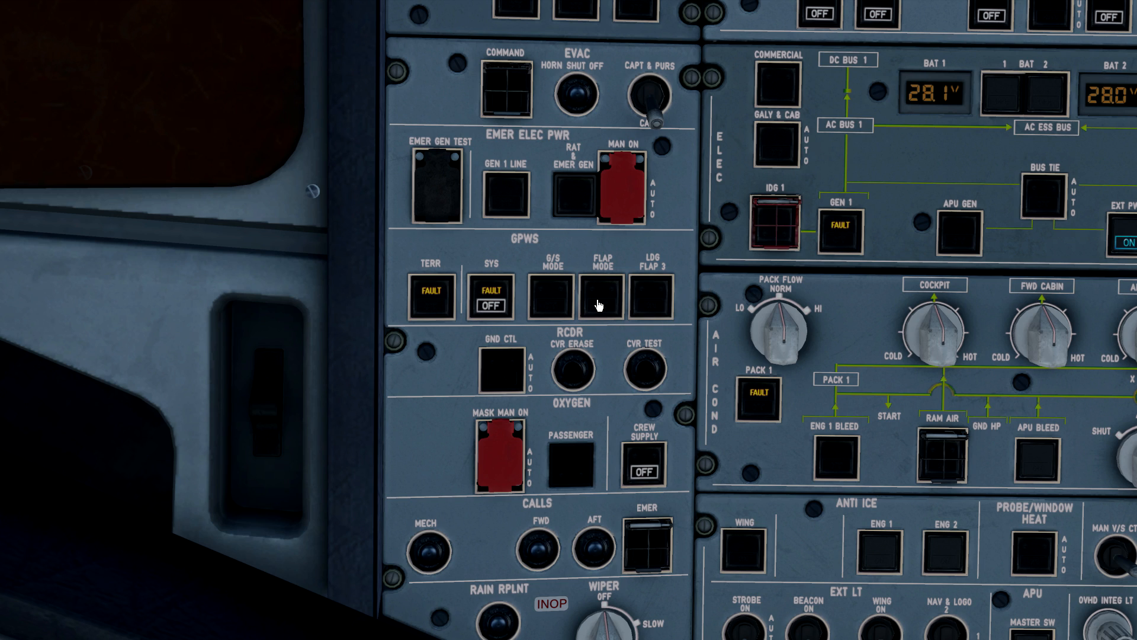
# Switch the FLAP MODE push button on the overhead GPWS panel to OFF.
pyautogui.click(598, 302)
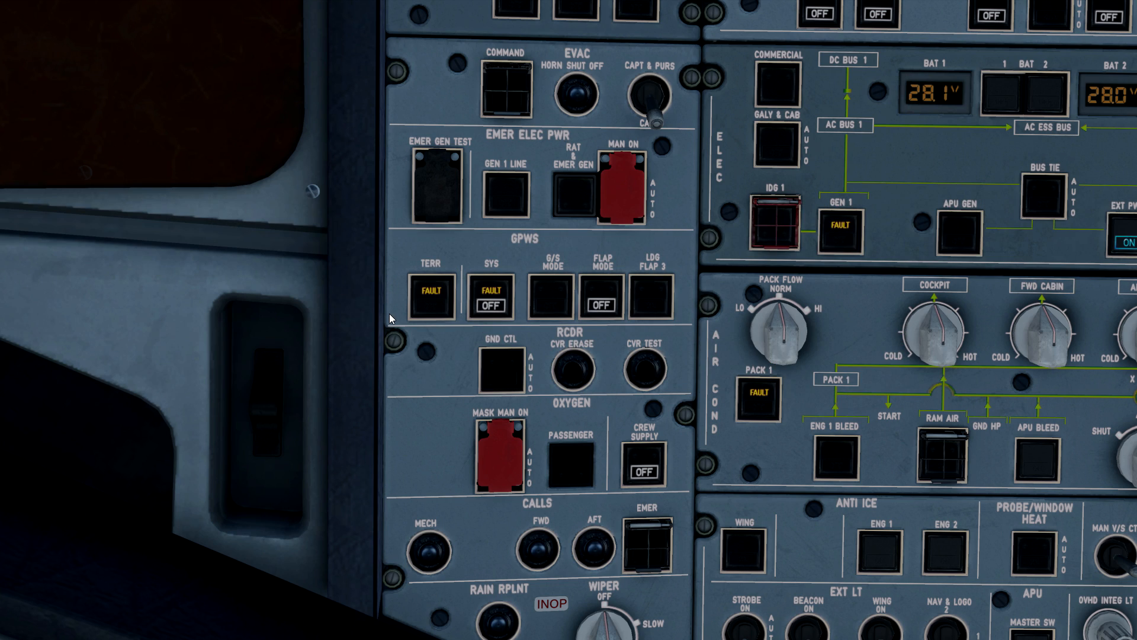